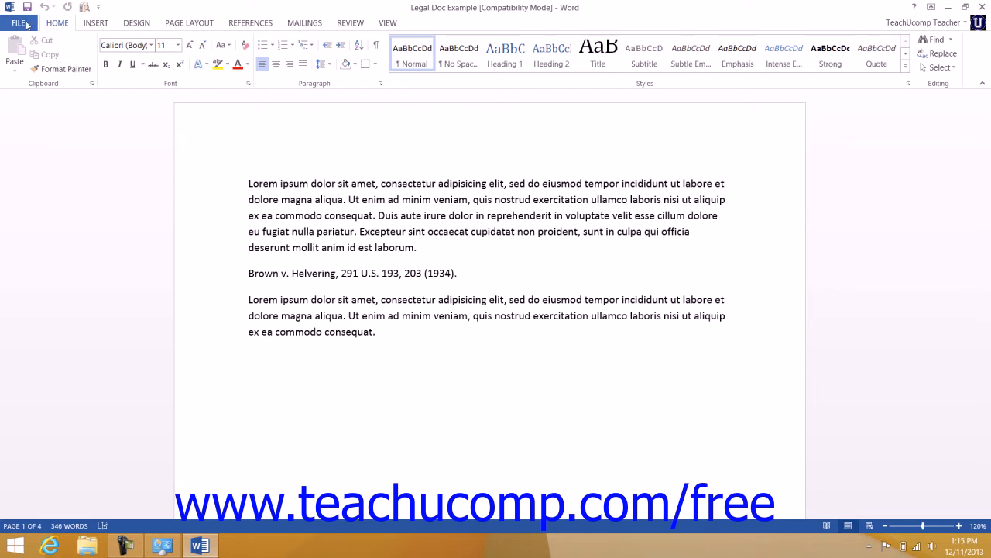
# - Show the backstage Info page for the Legal Doc Example document
pyautogui.click(23, 22)
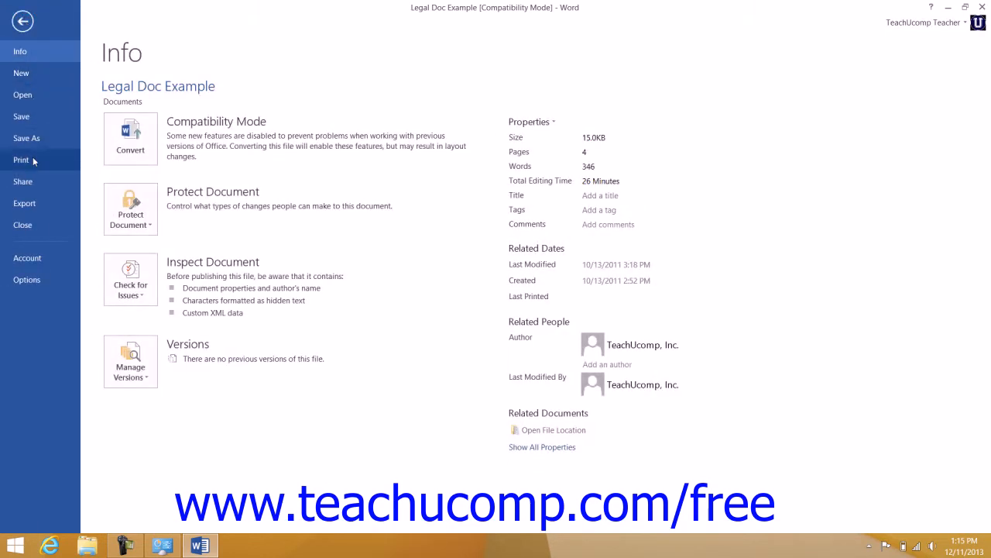
pyautogui.click(22, 160)
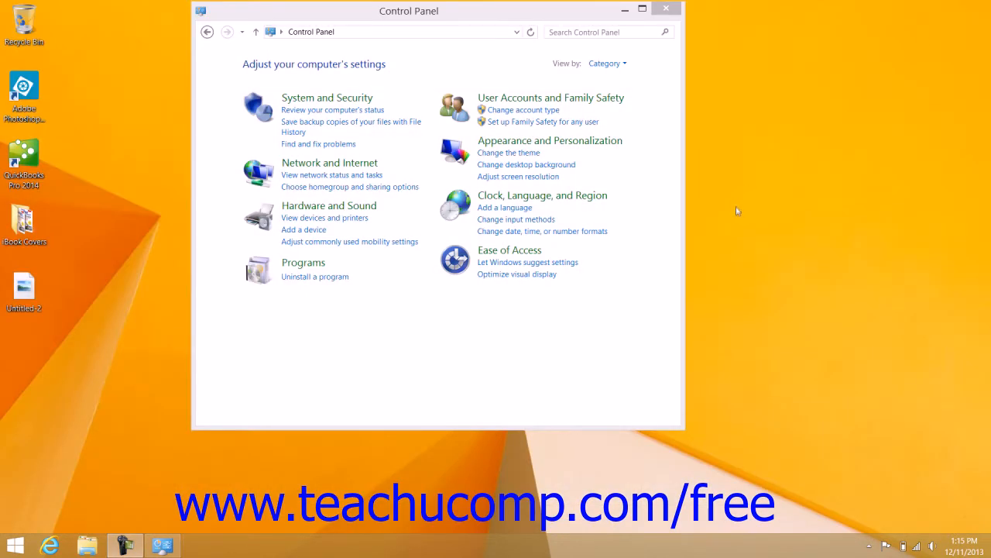
pyautogui.moveTo(728, 214)
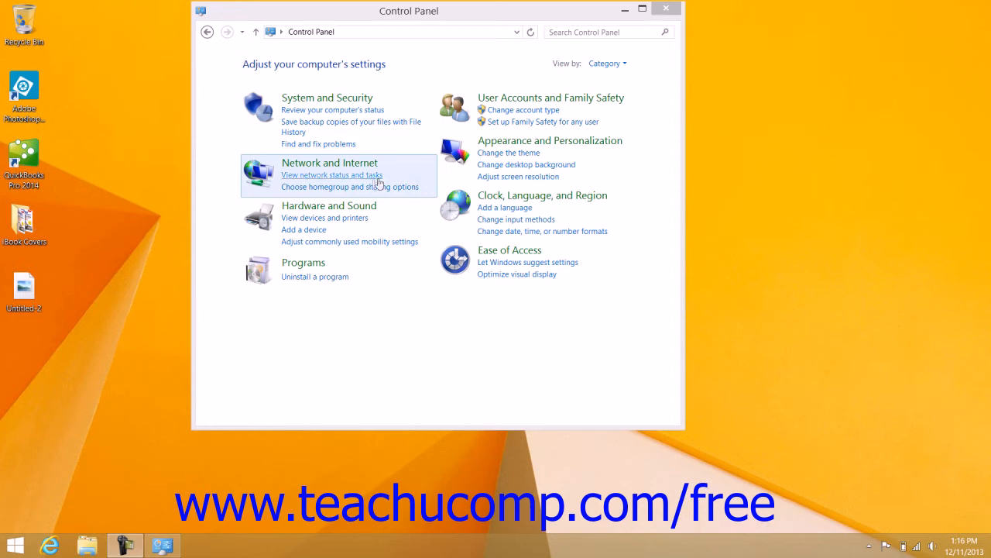
pyautogui.moveTo(340, 221)
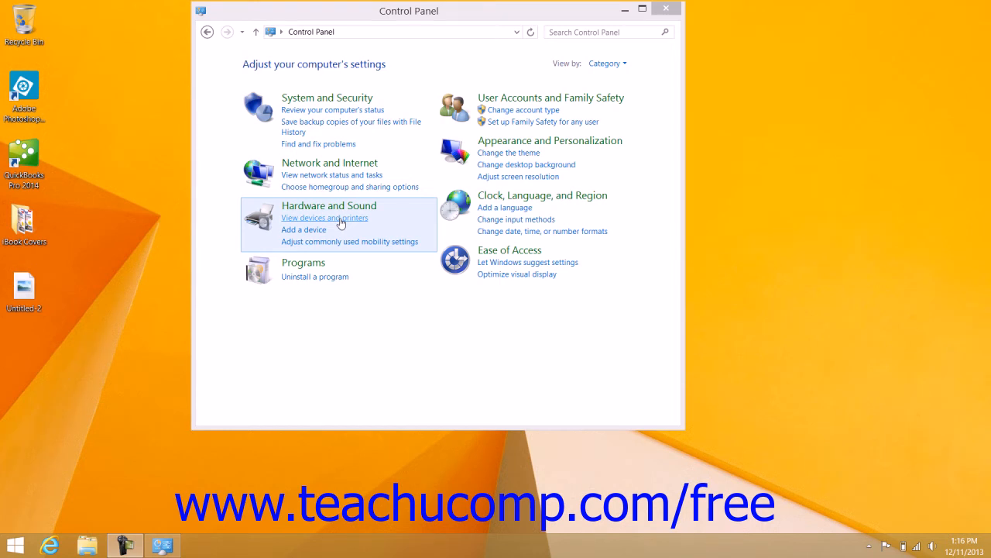
# - Go to Devices and Printers from the Hardware and Sound category
pyautogui.click(325, 217)
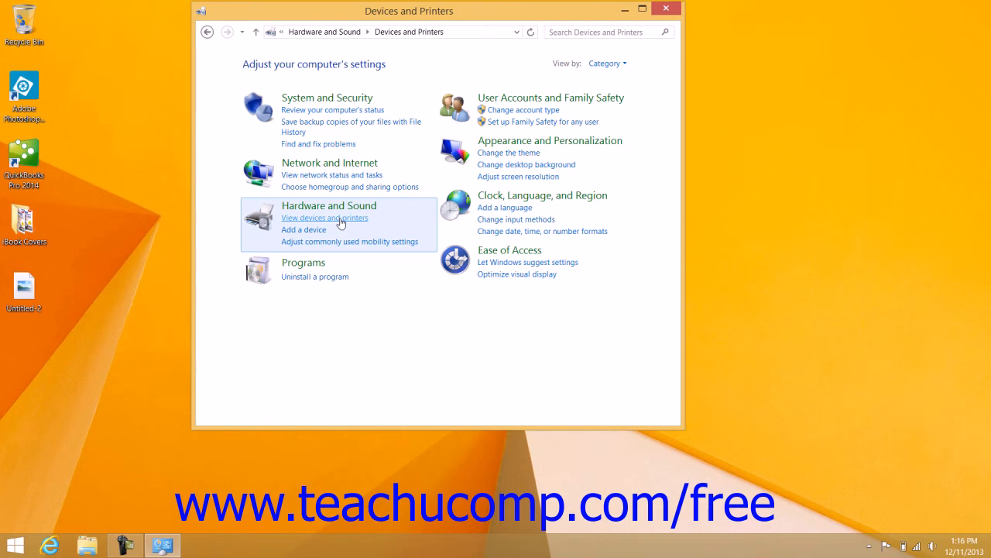
# - Reach the Printers section and select the Lexmark printer currently checked as default
pyautogui.click(325, 217)
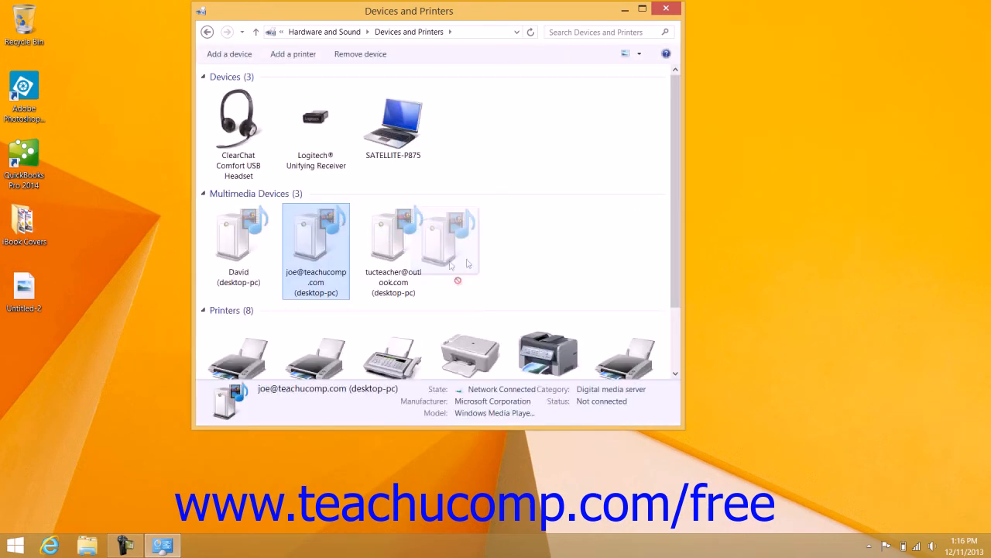
pyautogui.scroll(-3)
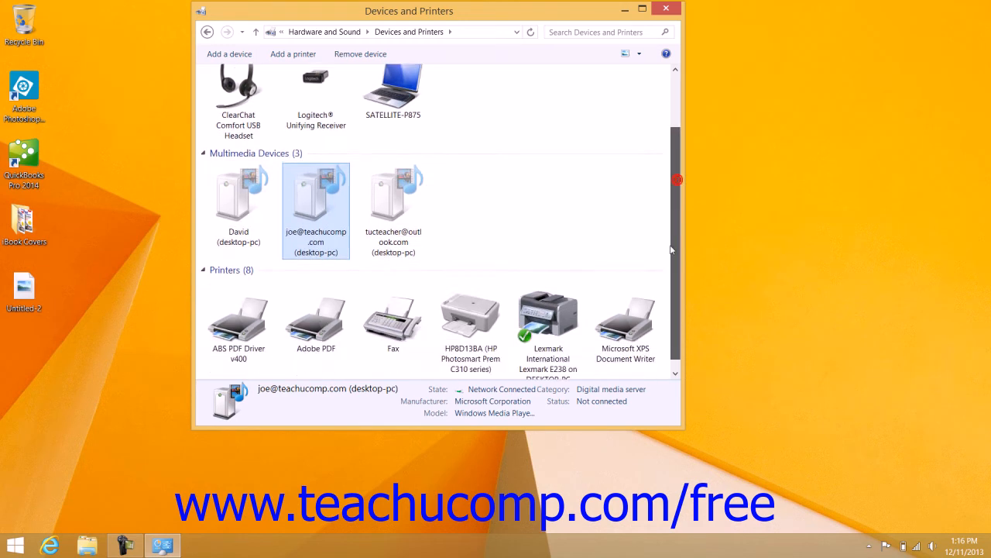
pyautogui.scroll(-3)
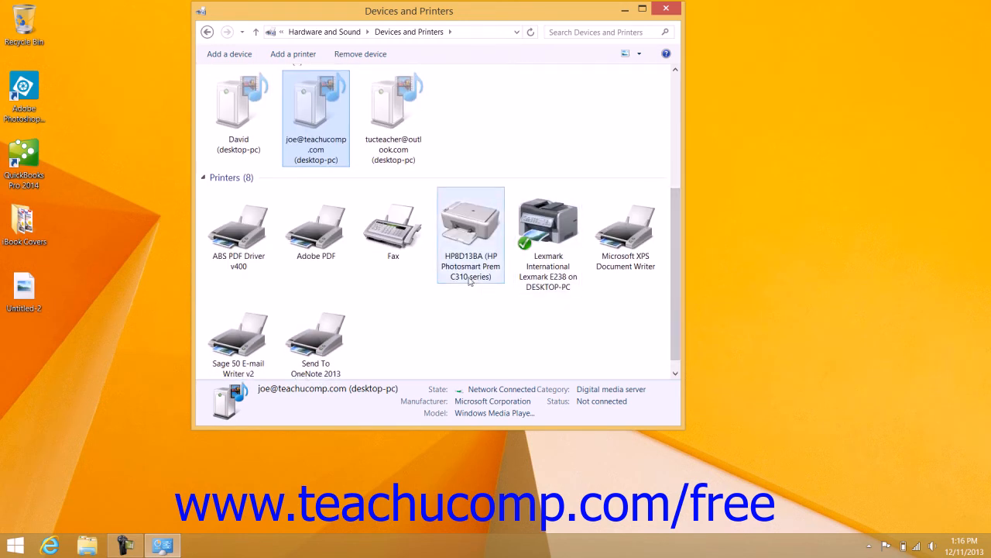
pyautogui.click(549, 225)
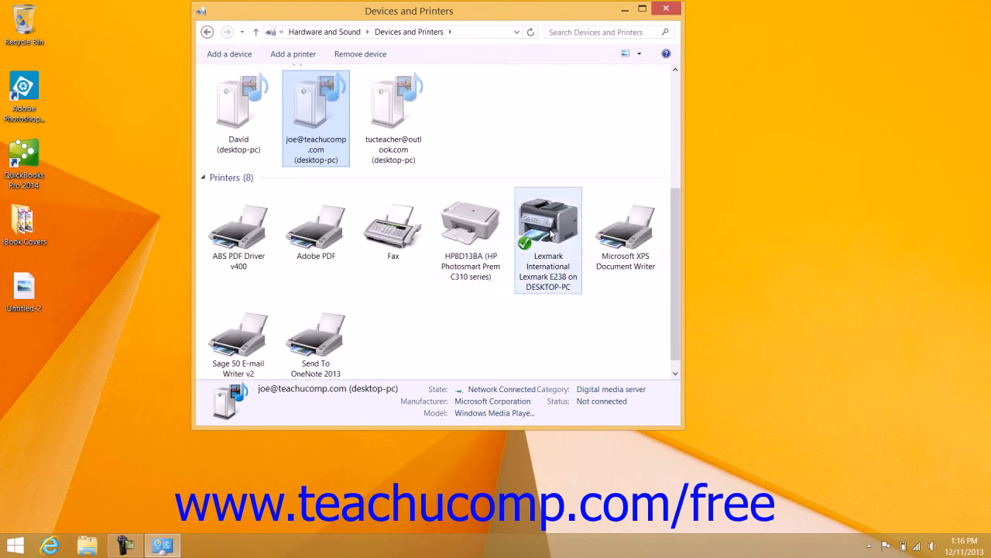
pyautogui.moveTo(551, 229)
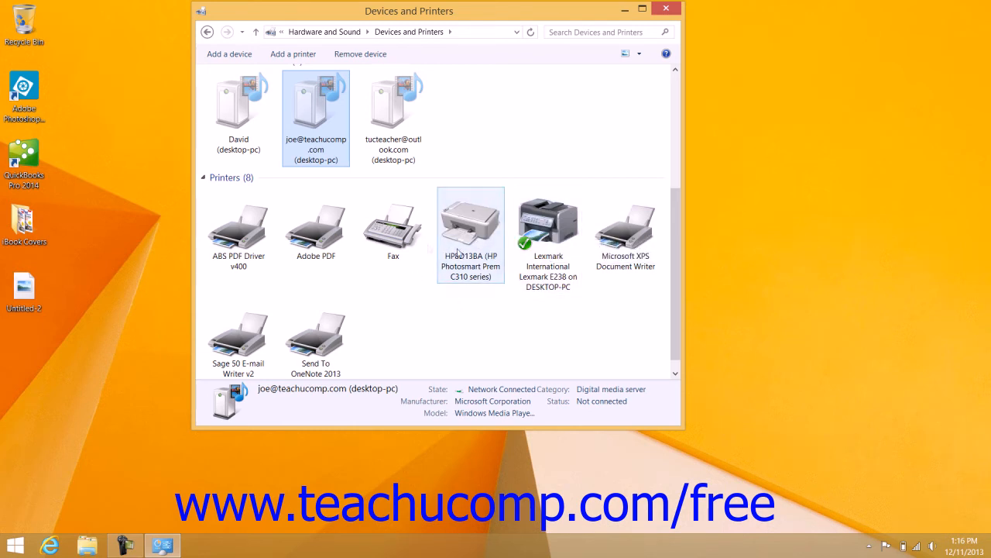
# - Make the HP Photosmart Prem C310 printer the default and close Devices and Printers
pyautogui.rightClick(471, 225)
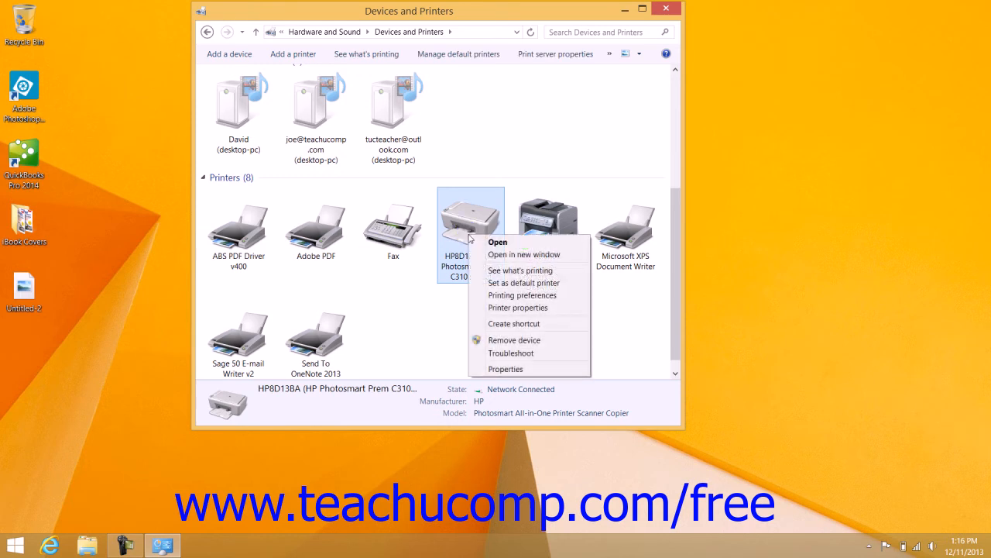
pyautogui.moveTo(524, 282)
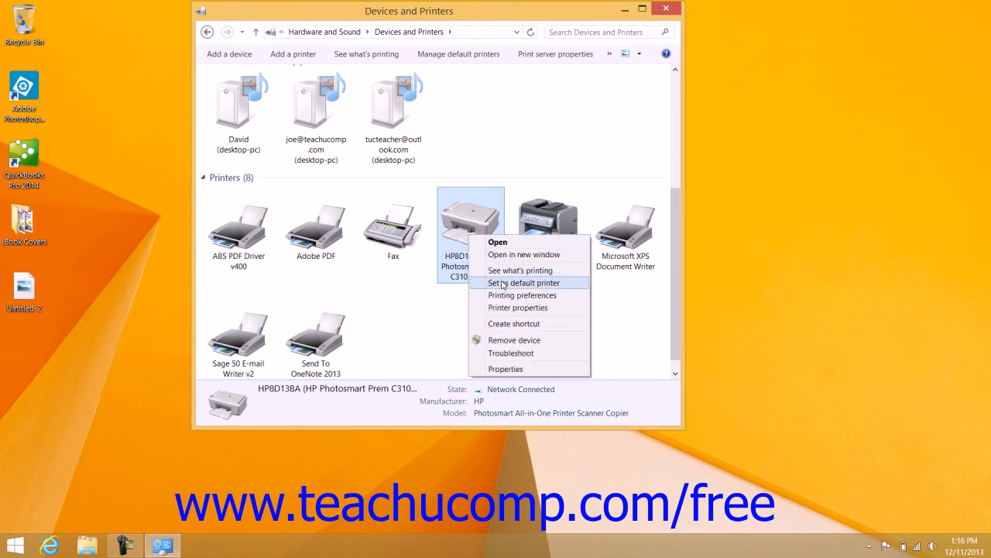
pyautogui.click(522, 282)
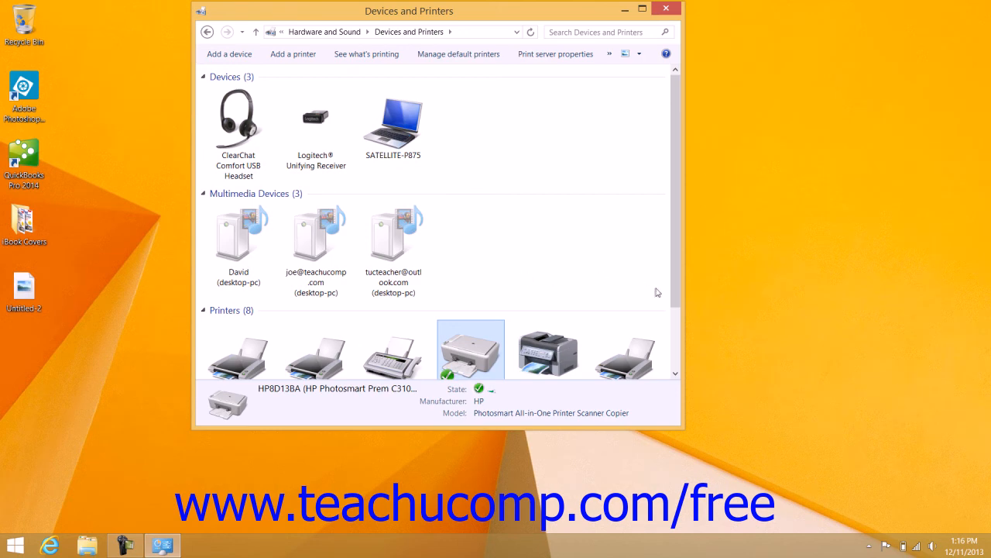
pyautogui.scroll(-3)
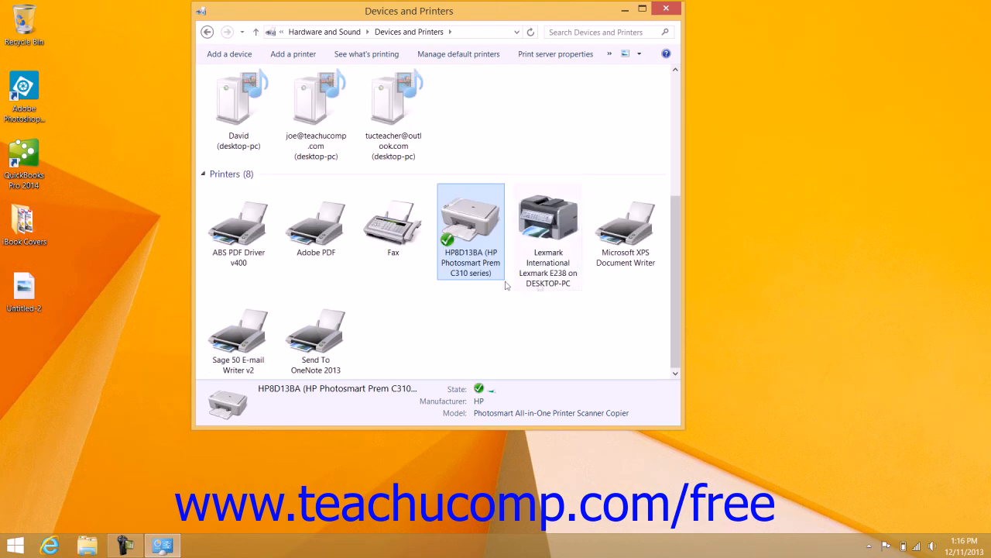
pyautogui.moveTo(690, 10)
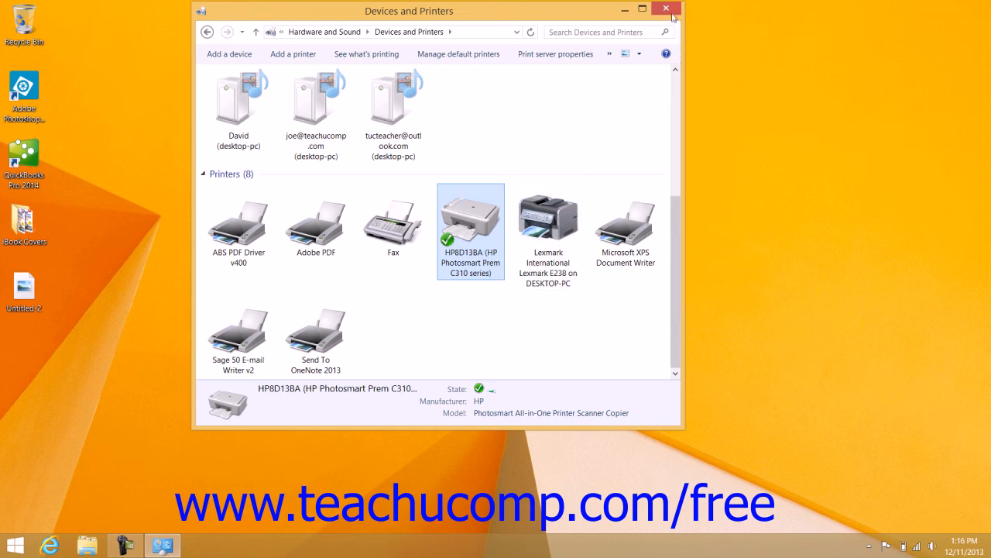
pyautogui.click(666, 9)
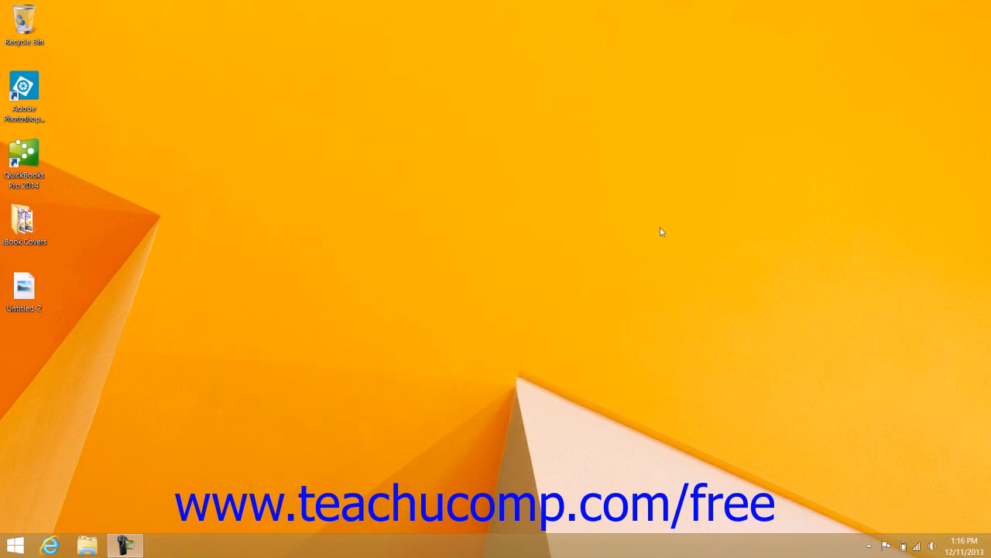